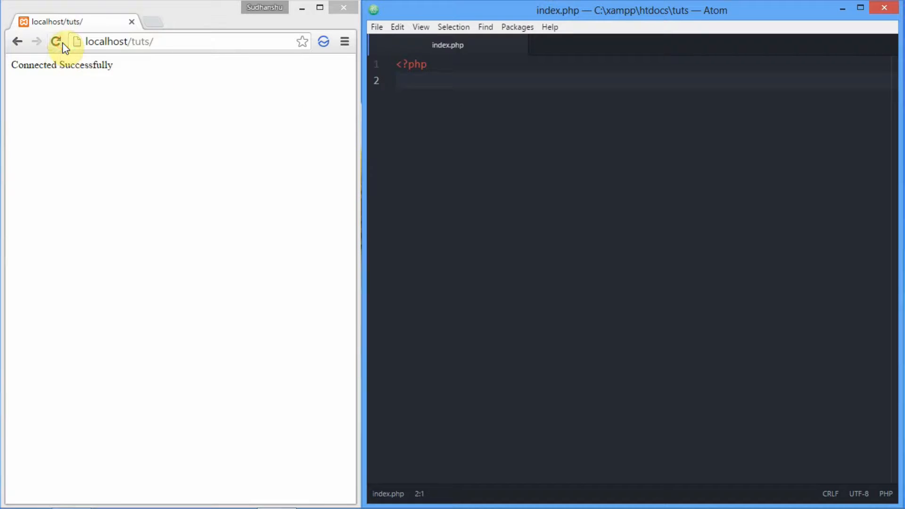
Step: Reload localhost/tuts in Chrome so the page shows blank
click(56, 41)
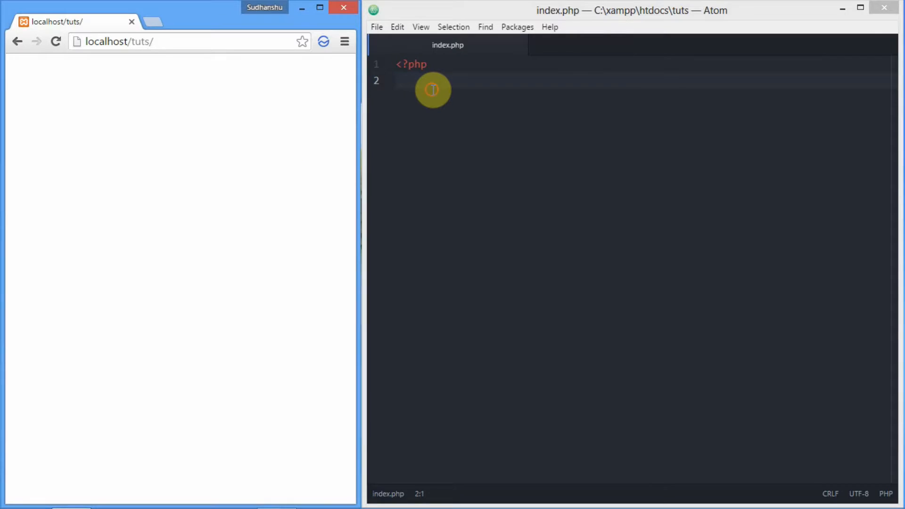
Step: Begin line 2 with $con = new mysqli to create the connection object
text($)
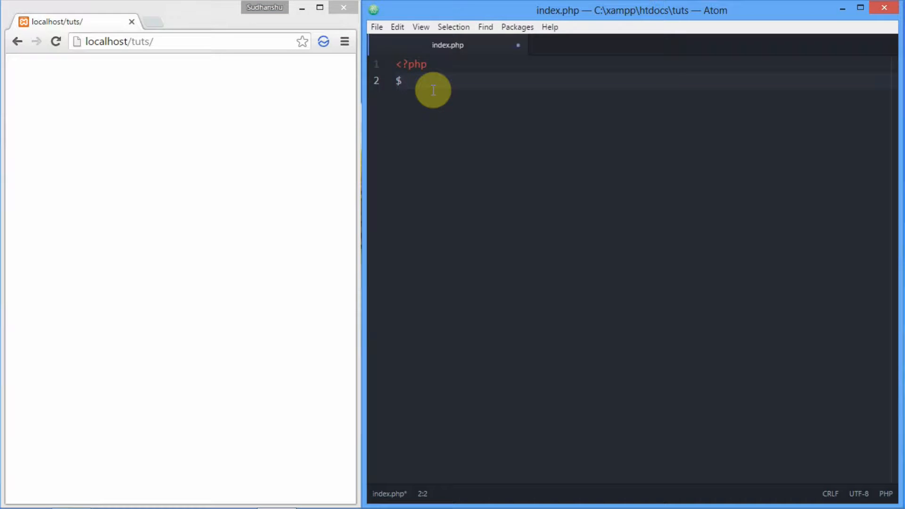
text(xo)
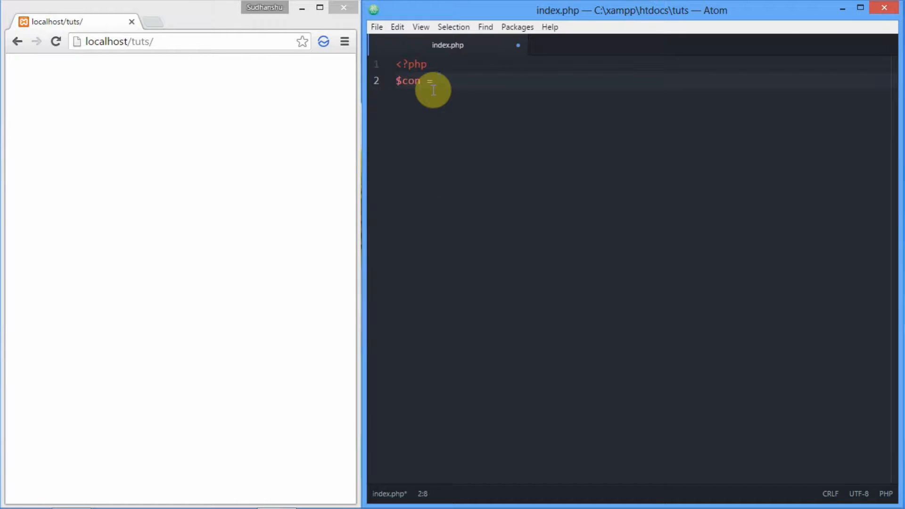
text(ne)
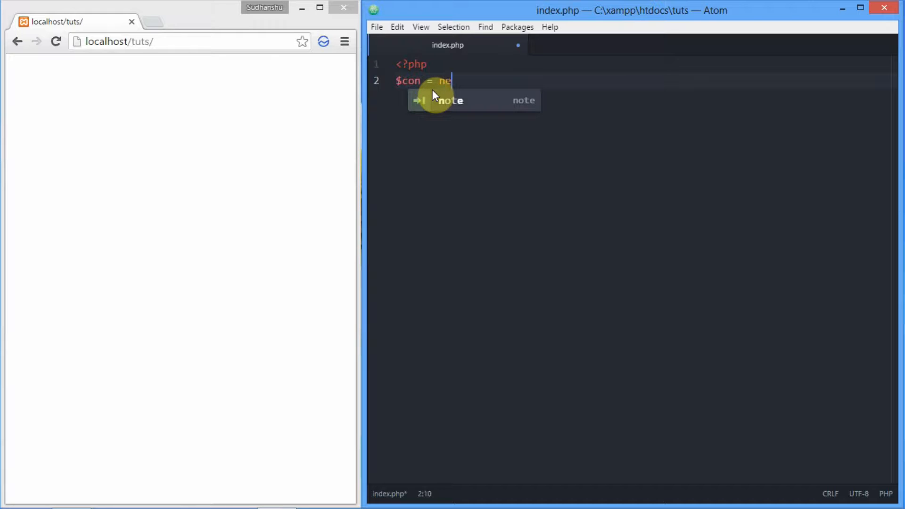
text(w)
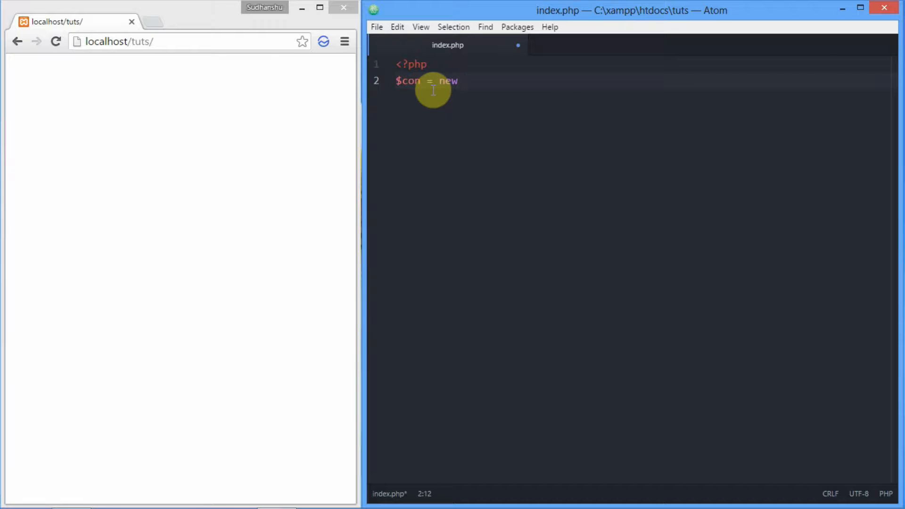
text(n)
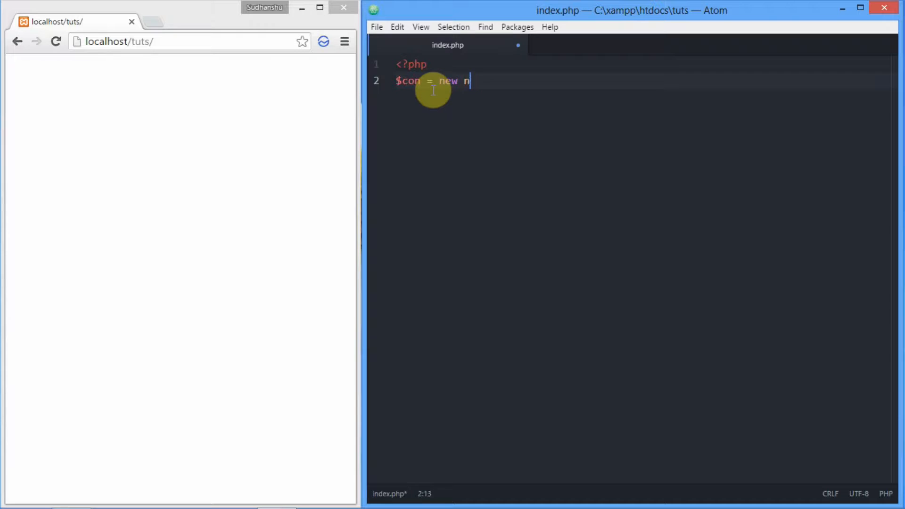
text(ysql)
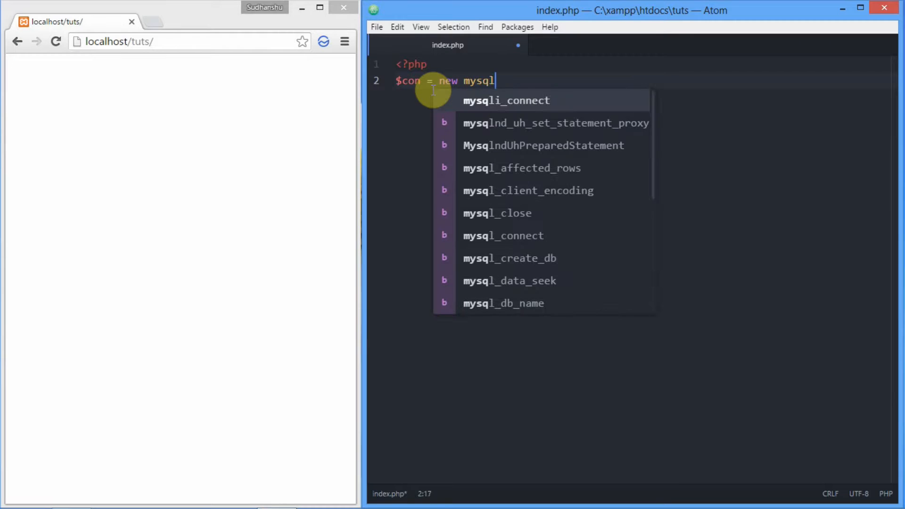
text(i()
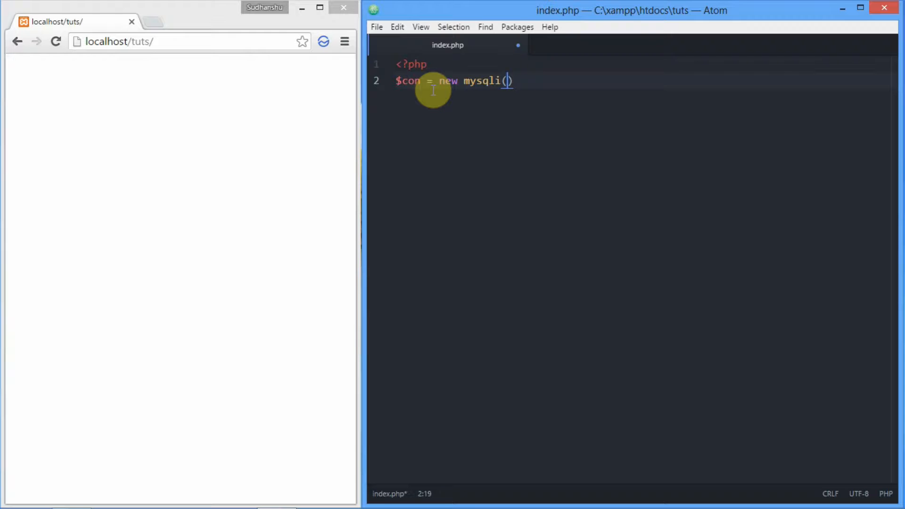
Step: Pass 'localhost', 'root', an empty password and 'themindspeaks' as the mysqli arguments
text(')
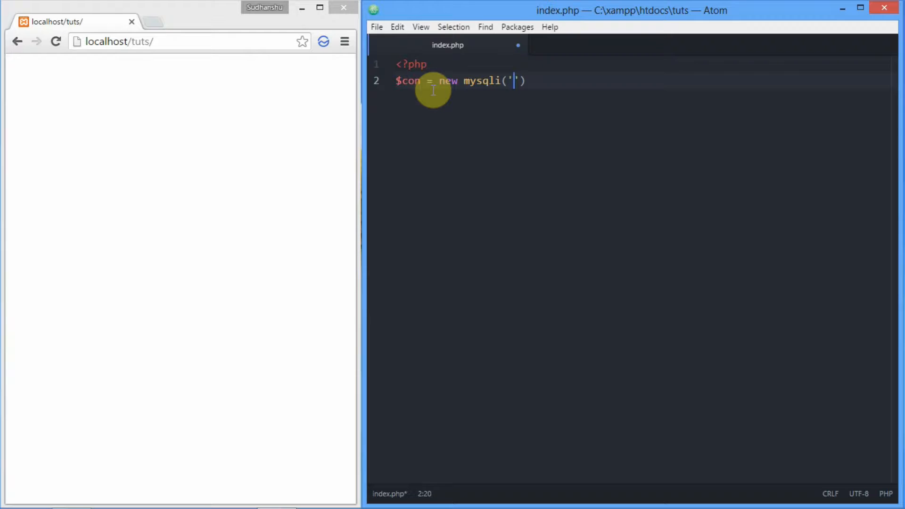
text(los)
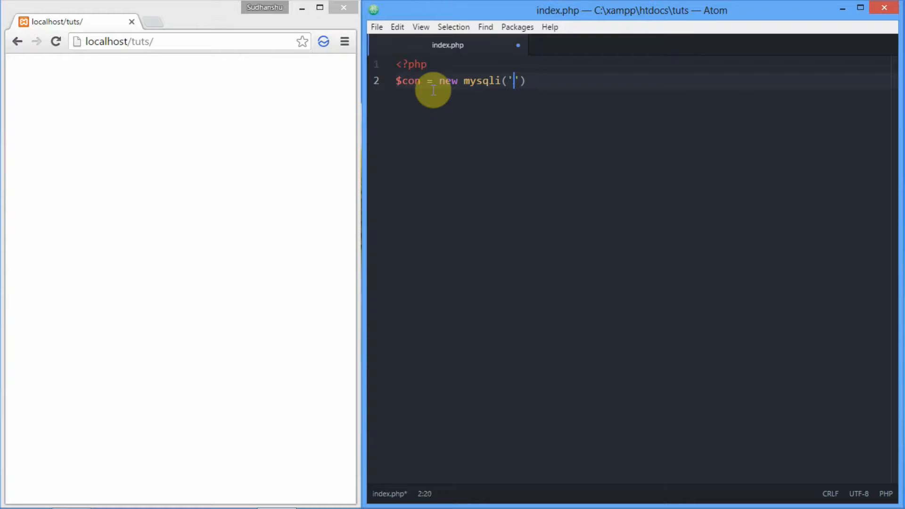
text(localhost)
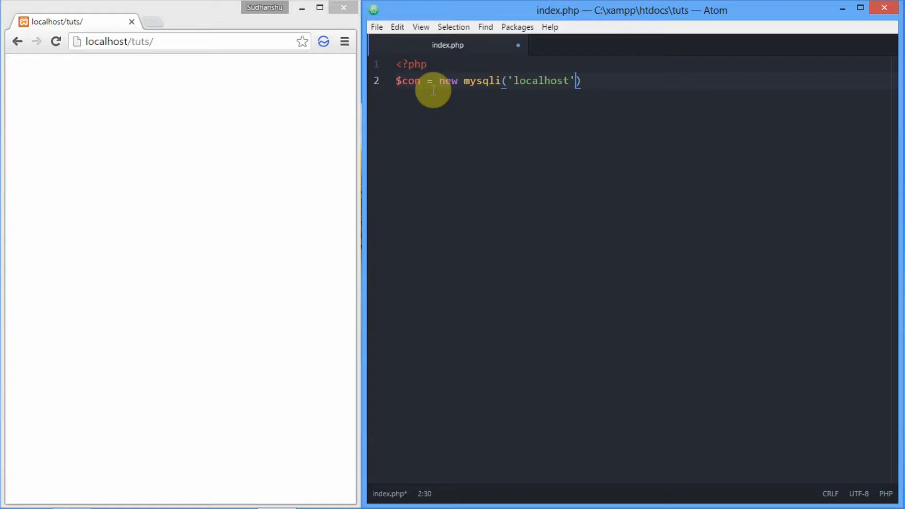
text(,)
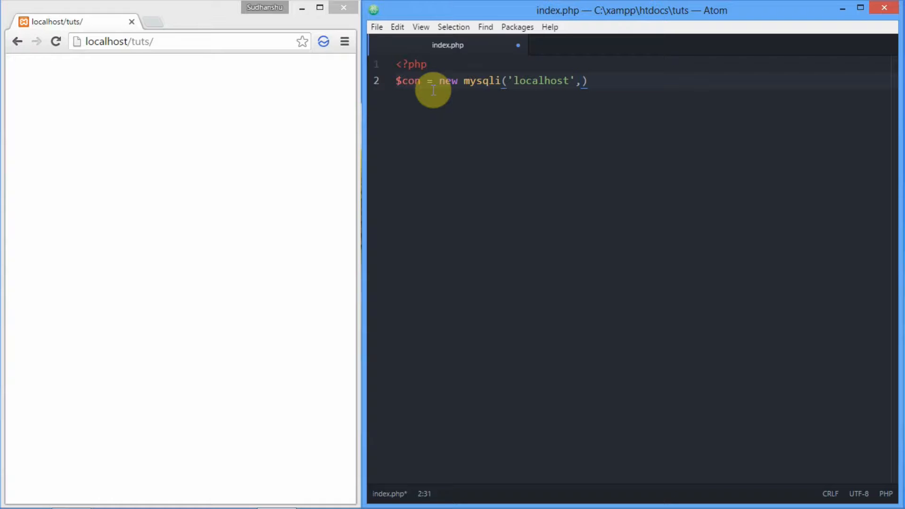
text('')
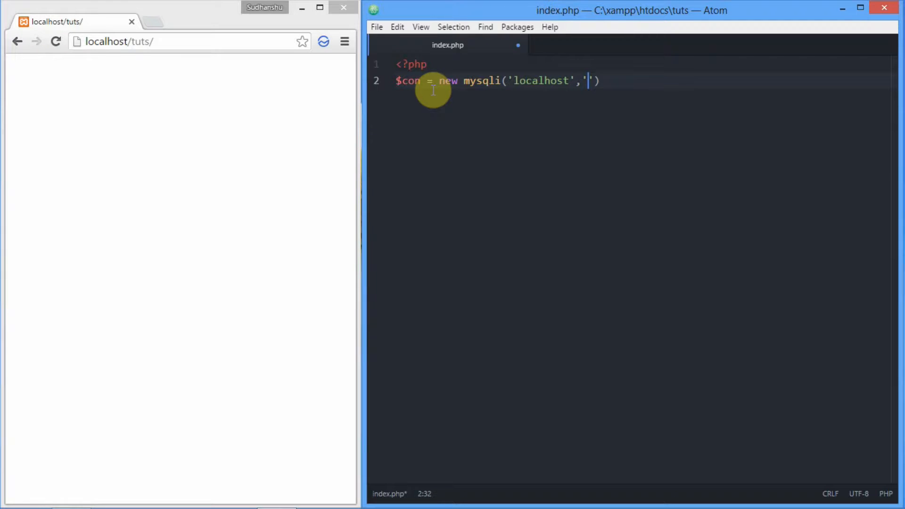
text(root)
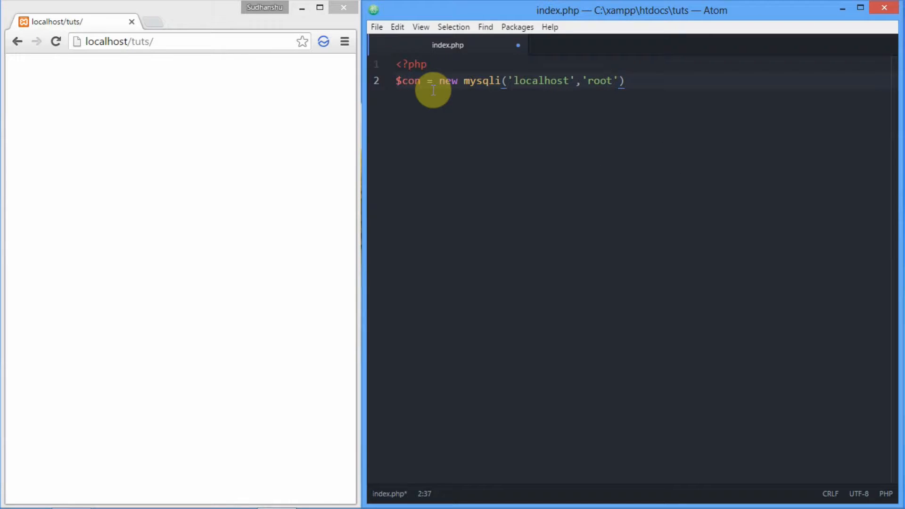
text(,)
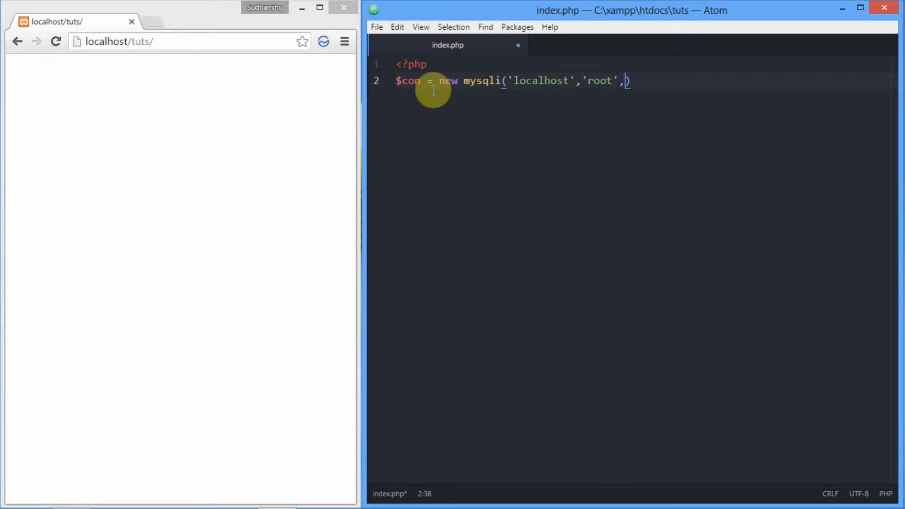
text(')
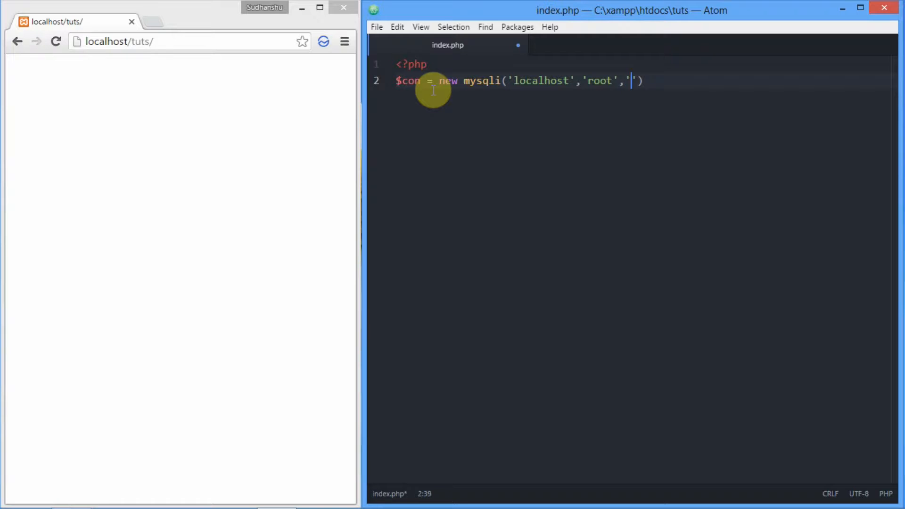
text(')
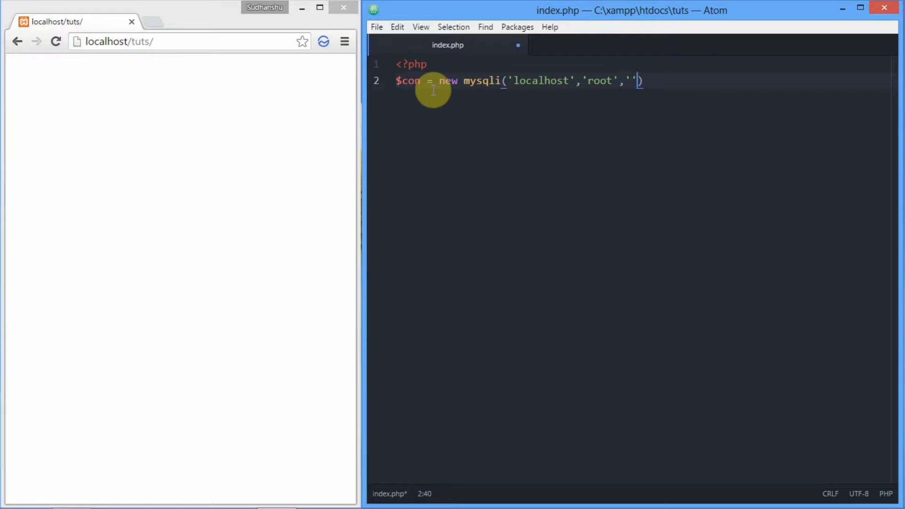
text(,)
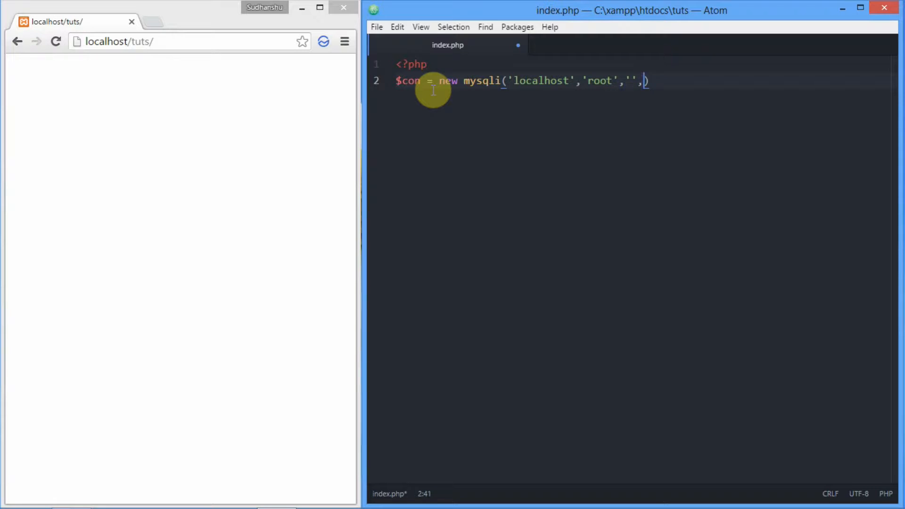
text(')
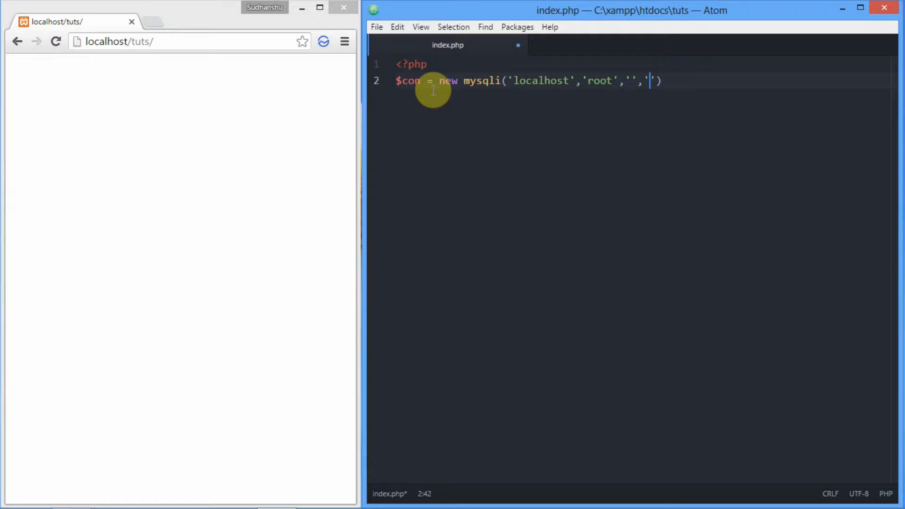
text(them)
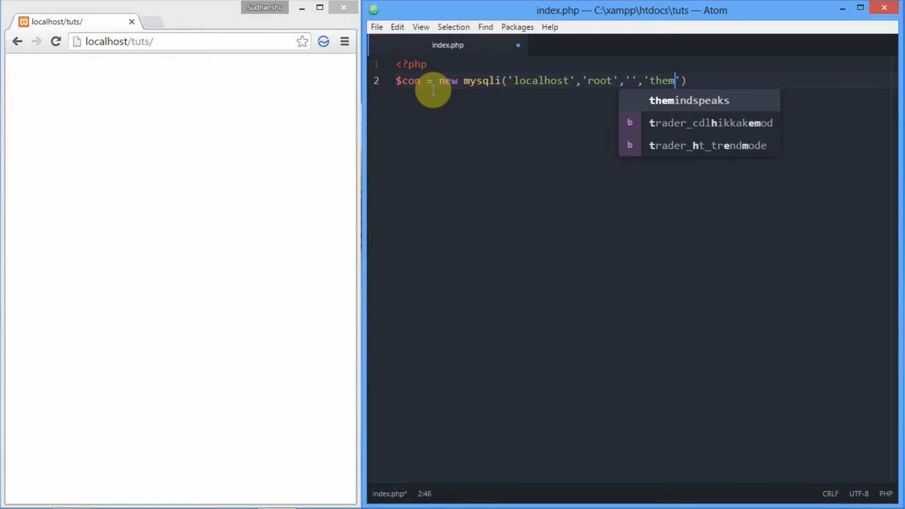
text(indspeaks)
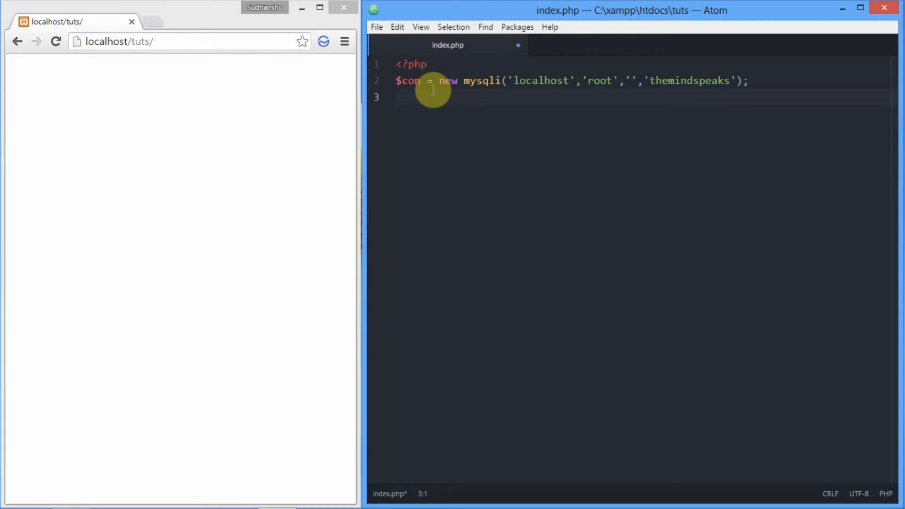
Step: Add an if($con->connect_error) block with an empty line inside its braces
text(if()
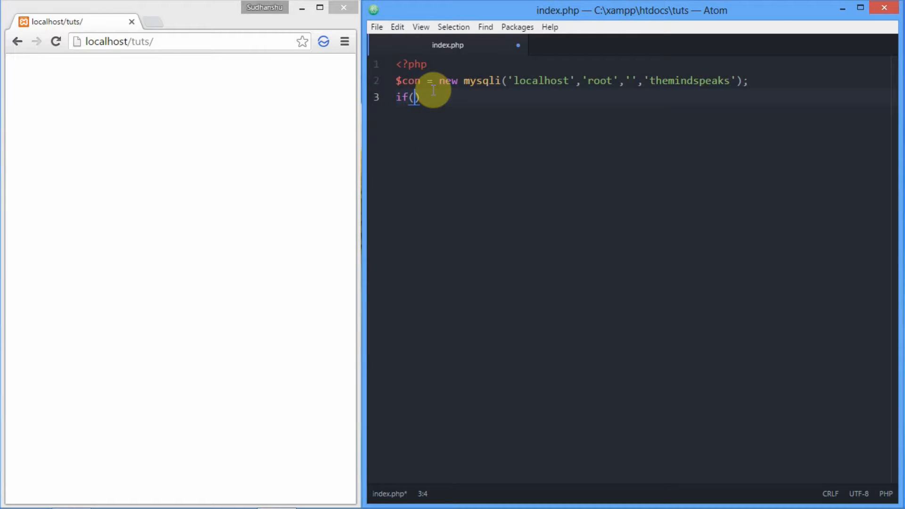
text($con)
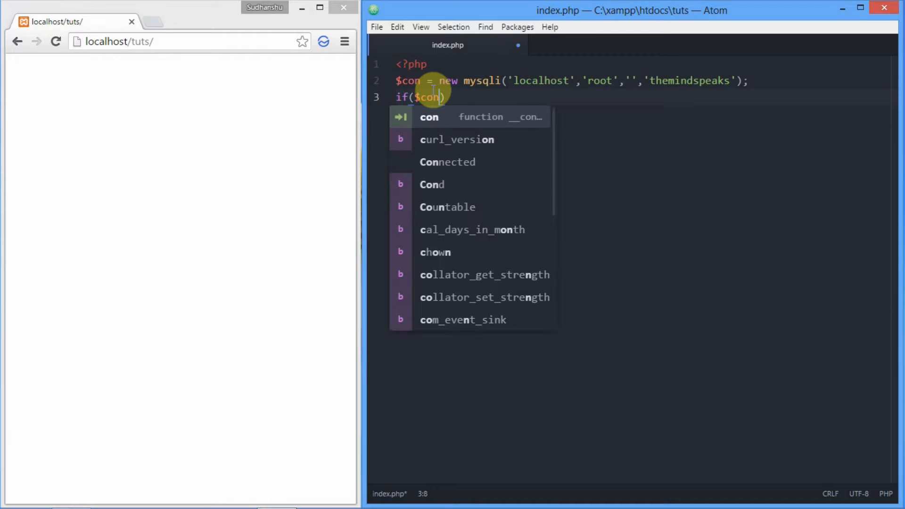
text(->)
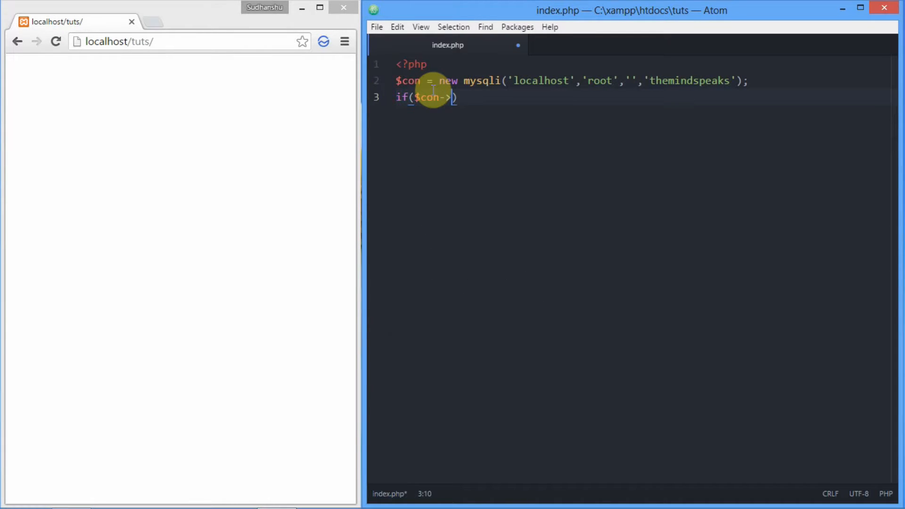
text(connect)
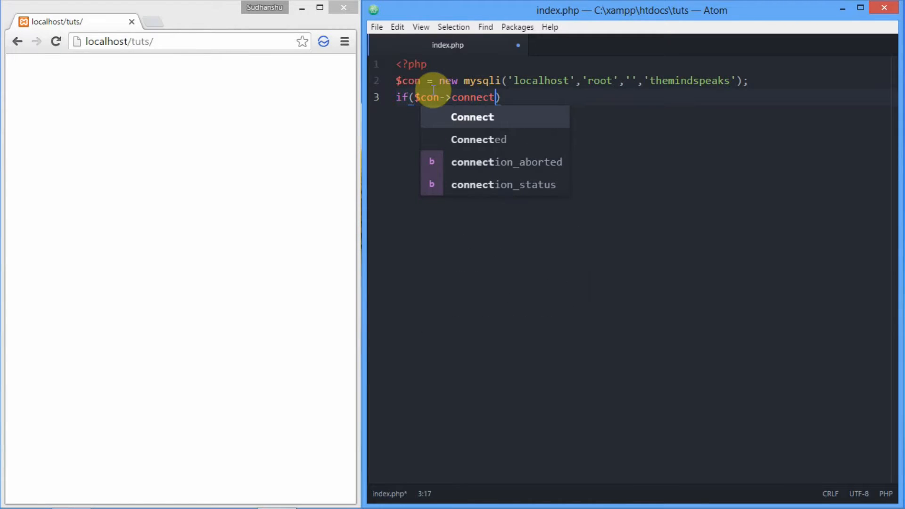
text(_error)
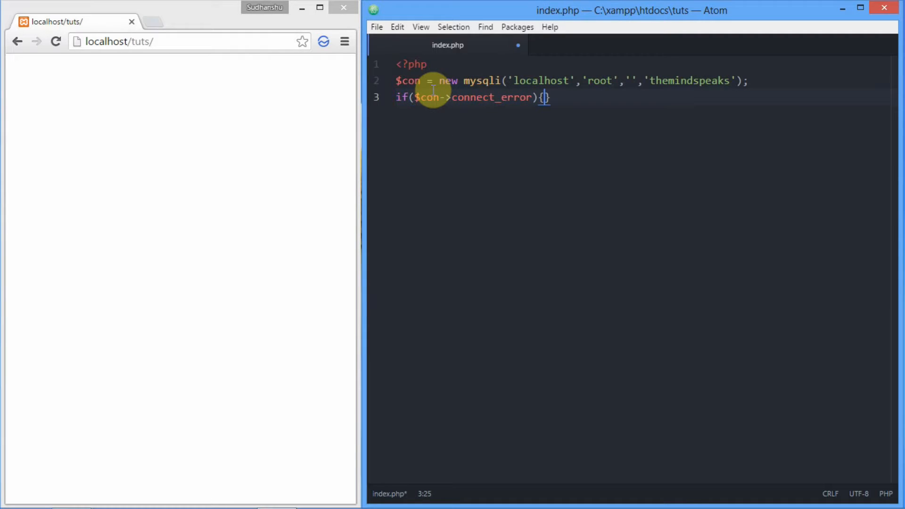
key(enter)
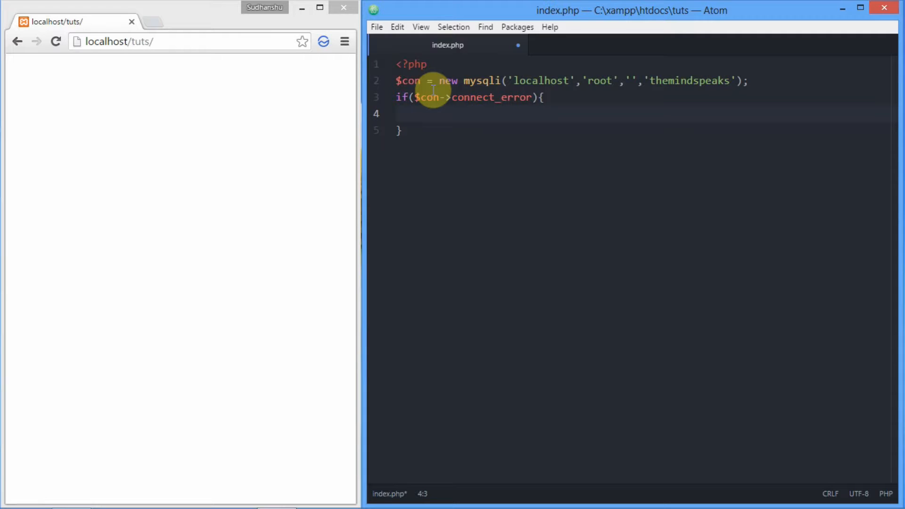
Step: Inside the error block echo "Failed" and call exit(); start an echo line below
text(exit()
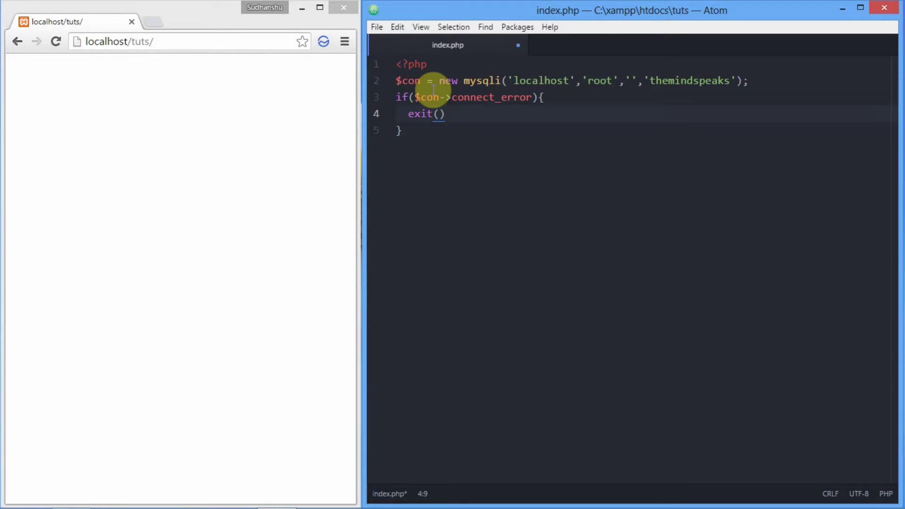
text(;)
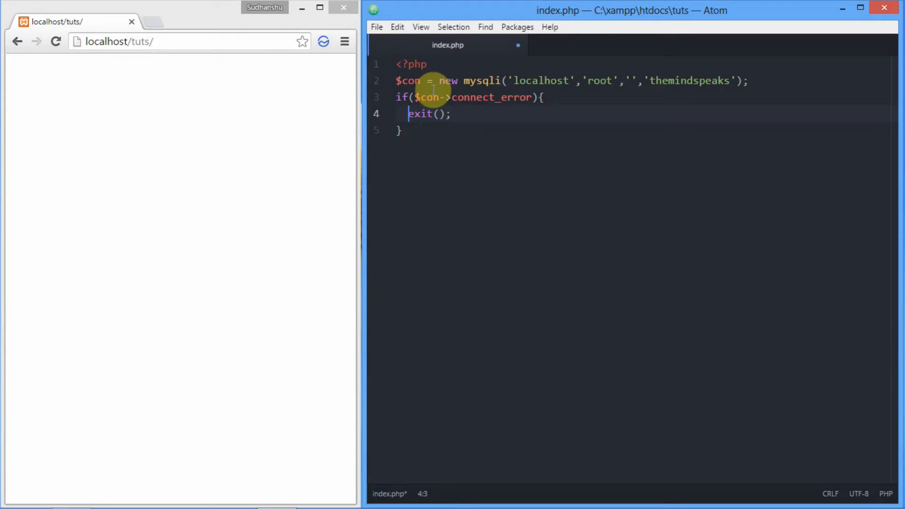
key(Return)
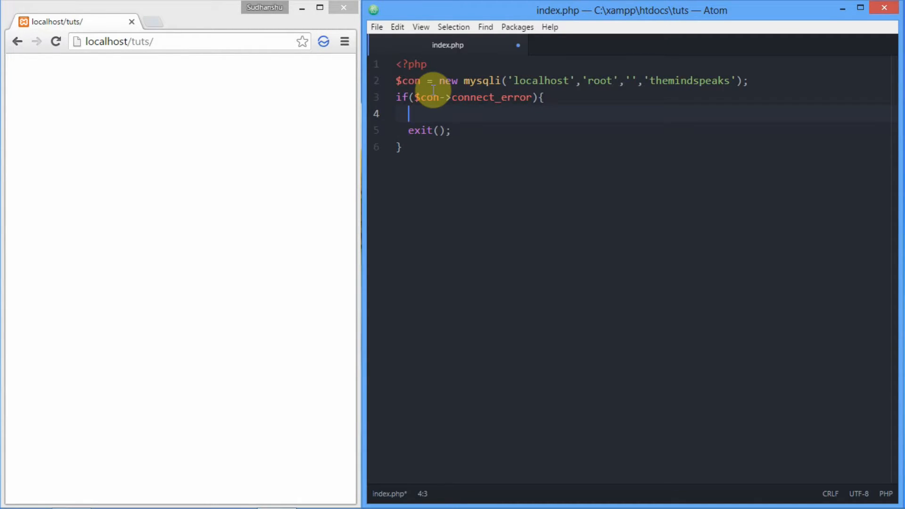
text(exho)
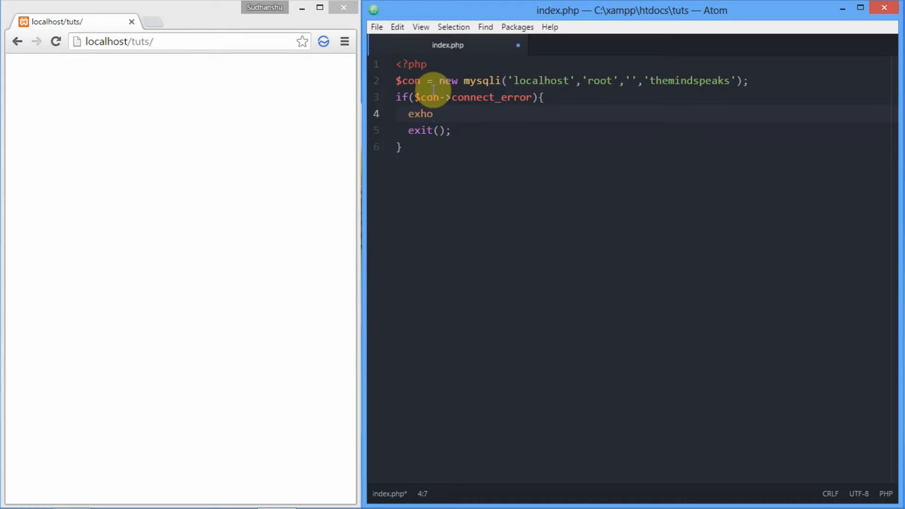
text(o)
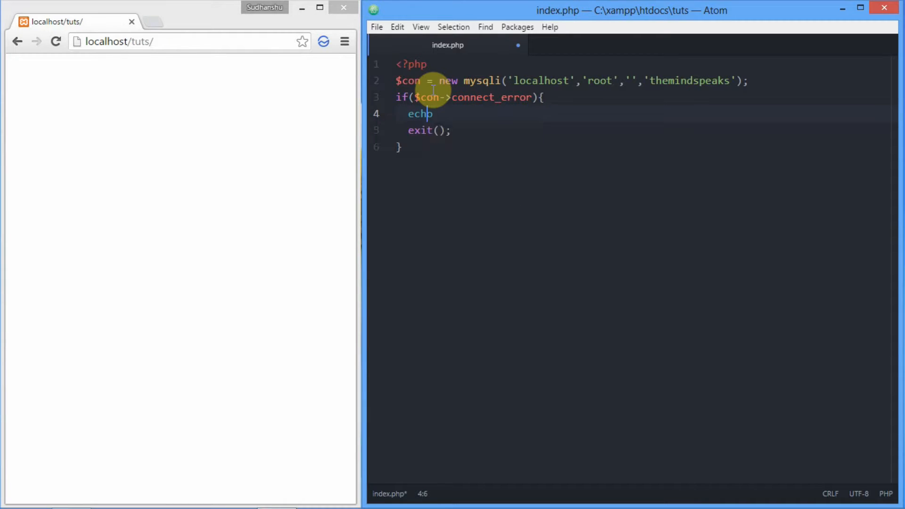
text("";)
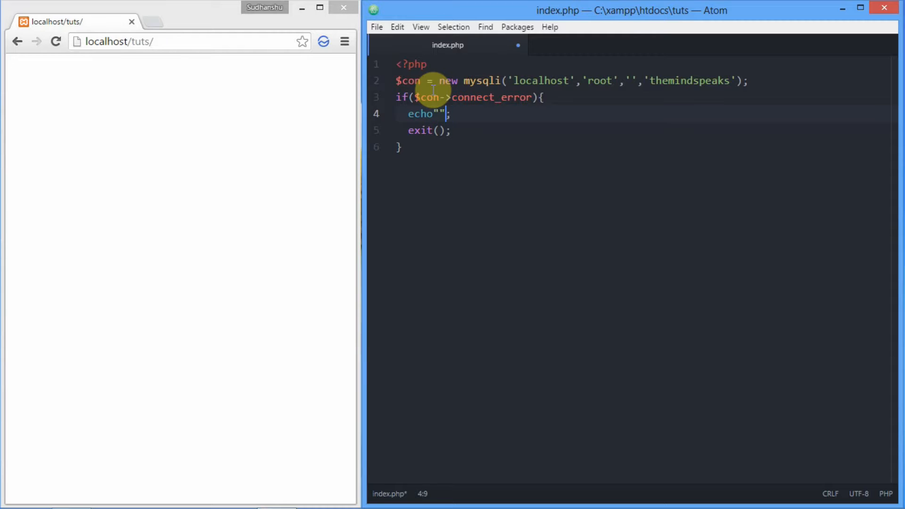
text(F)
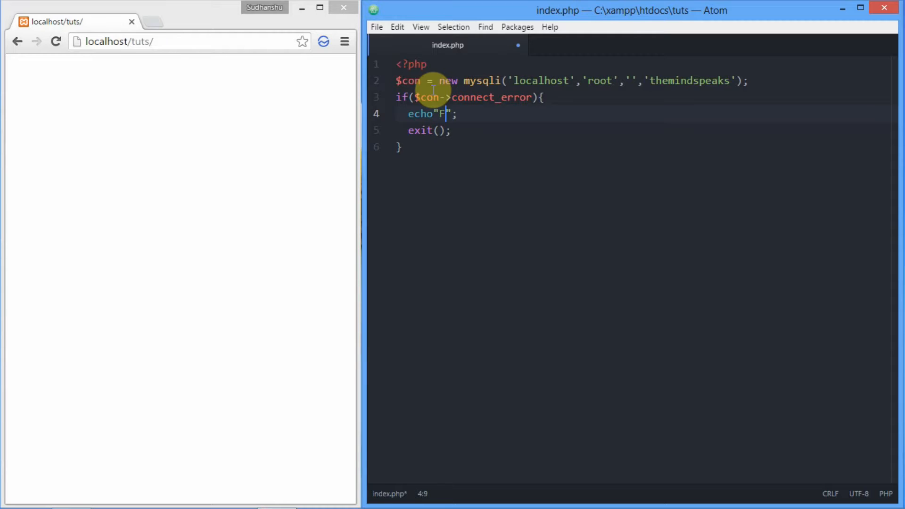
text(ai)
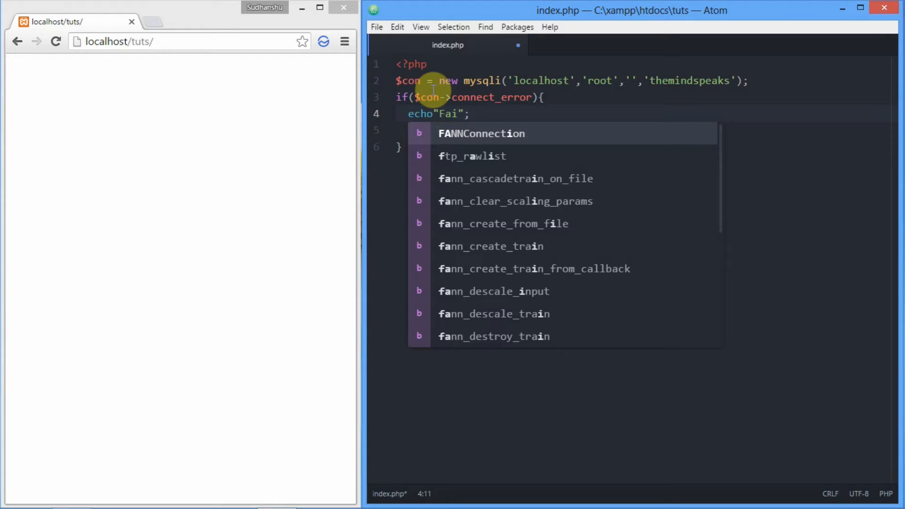
text(led)
click(640, 130)
text(exit();)
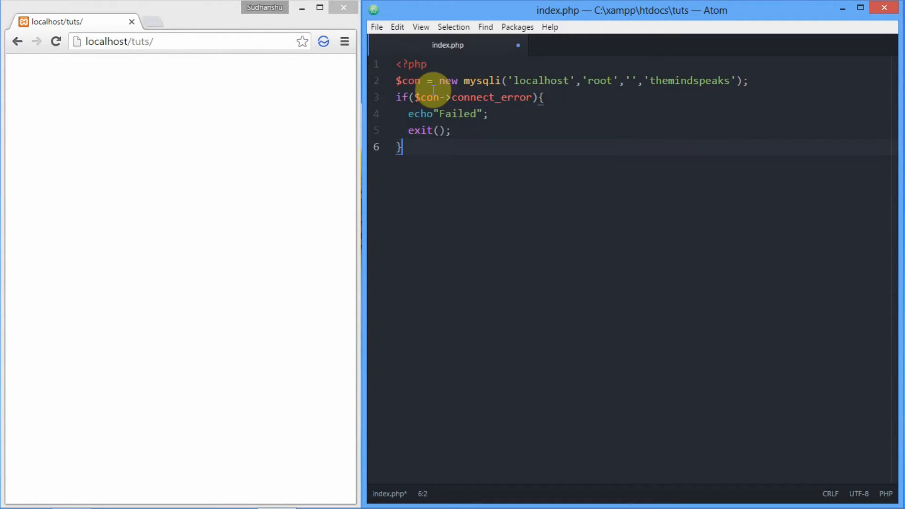
text(echo ')
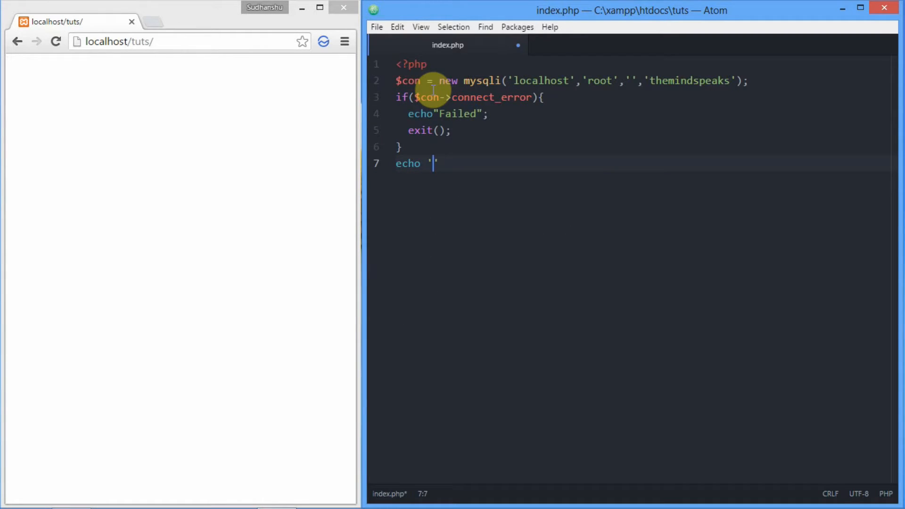
Step: Echo 'Connected' after the error check, save, and reload localhost/tuts to see Connected
text(Connected)
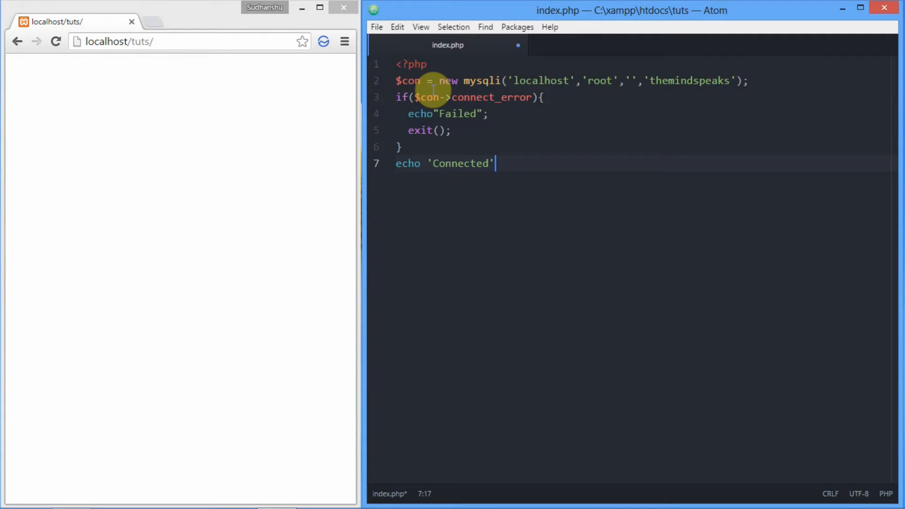
text(;)
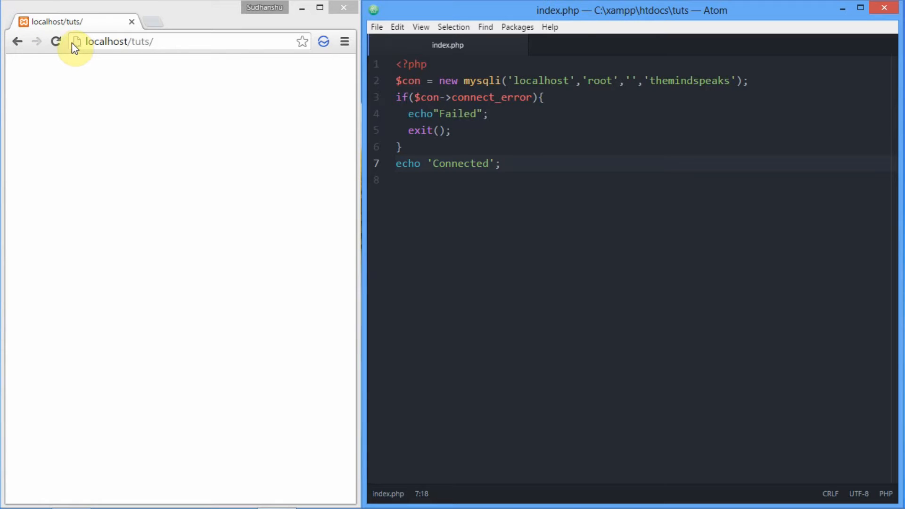
click(56, 41)
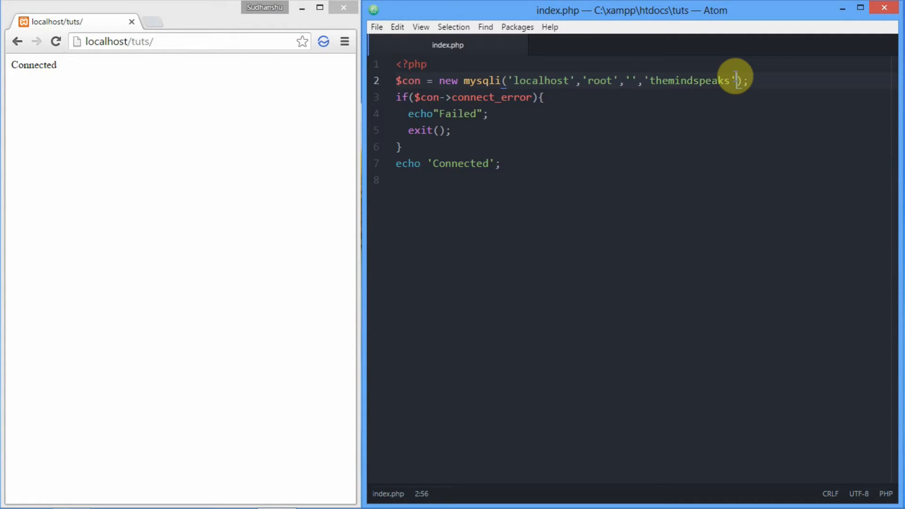
Step: Add ,3306 as the fifth port argument of the mysqli call
text(,)
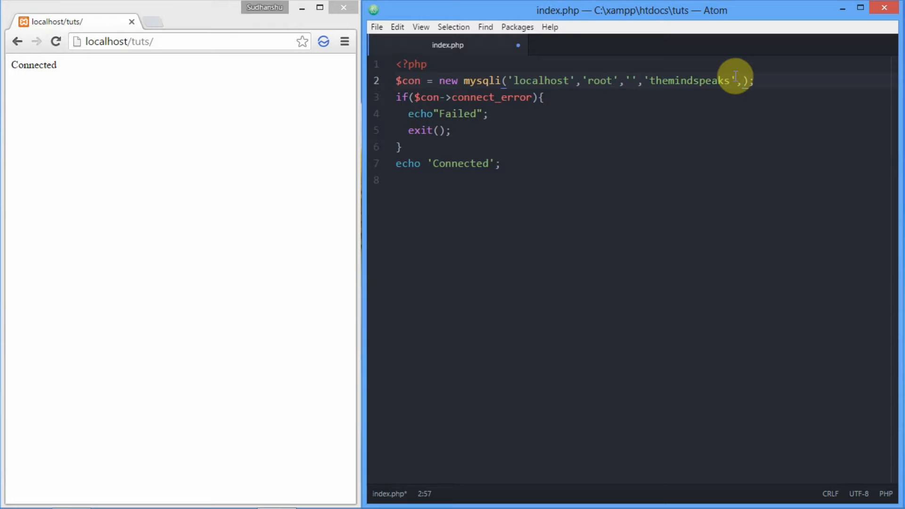
text(33)
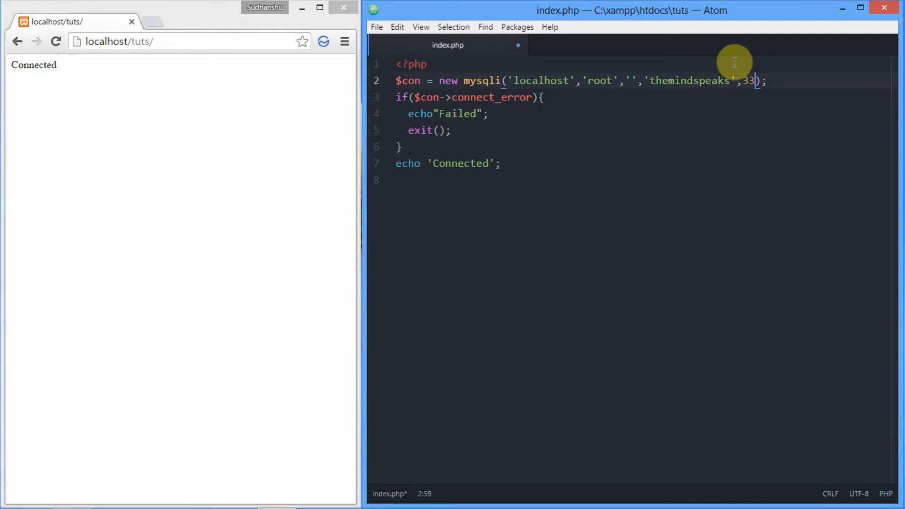
text(06)
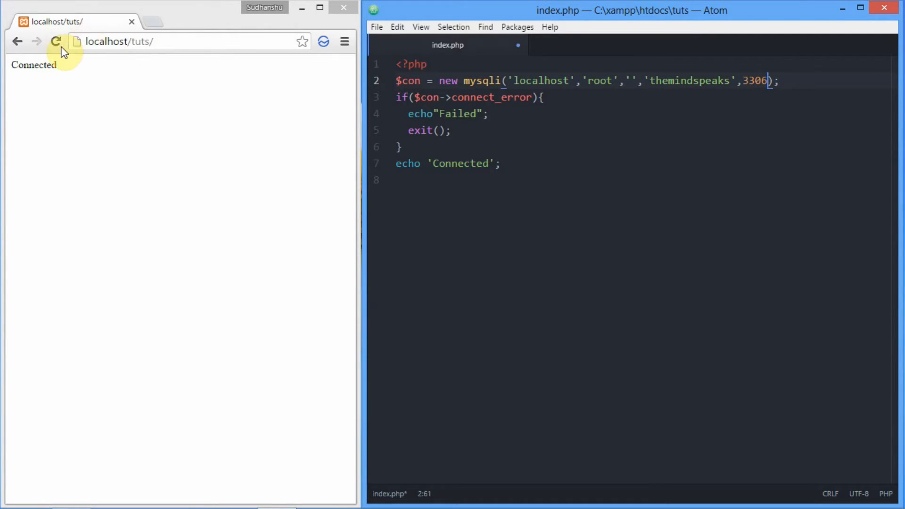
mouse_move(57, 41)
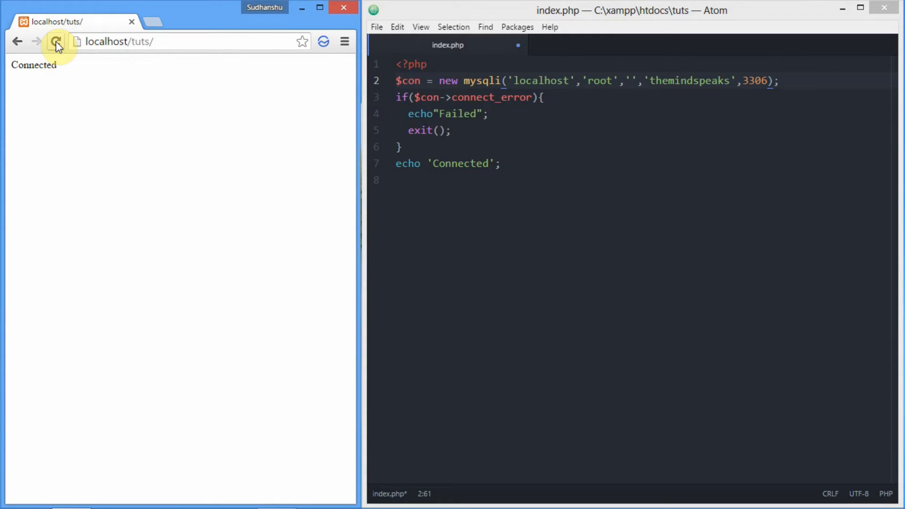
mouse_move(514, 168)
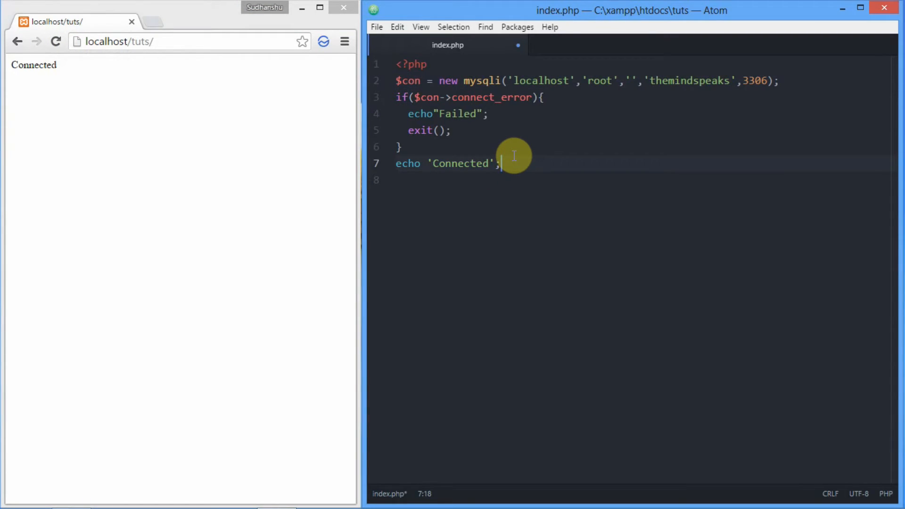
Step: Add $con->close(); on a new line after Connected, save, and reload the page
key(Return)
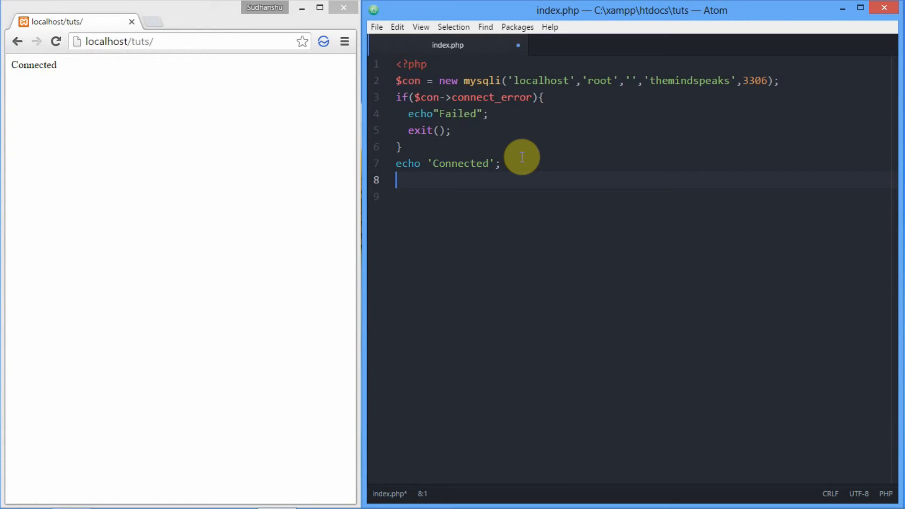
text($)
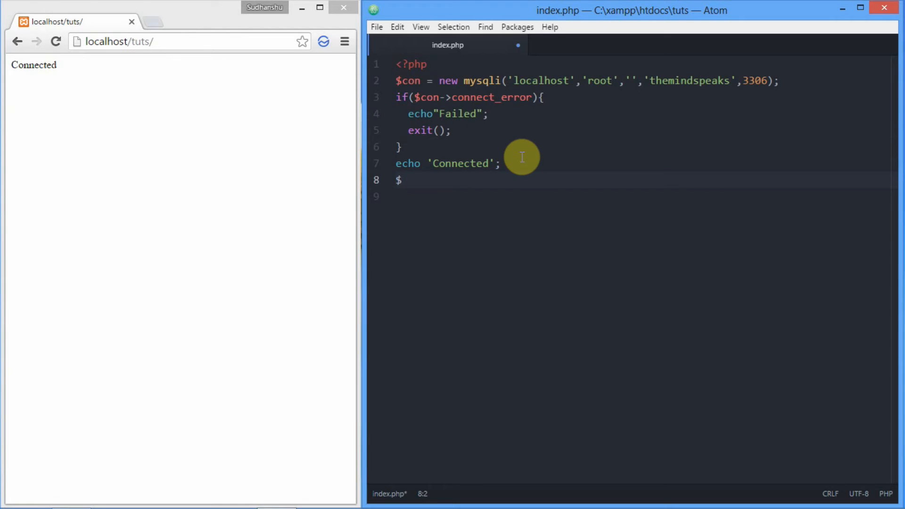
text(con->)
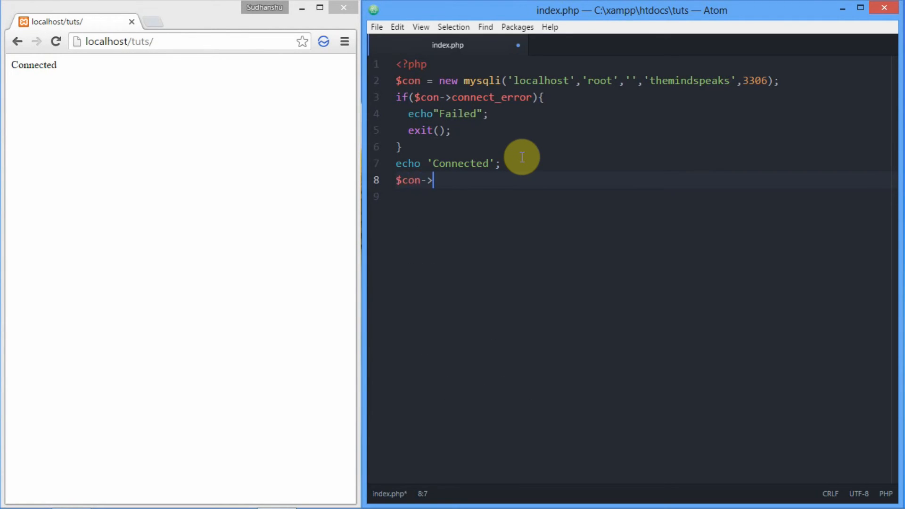
text(close();)
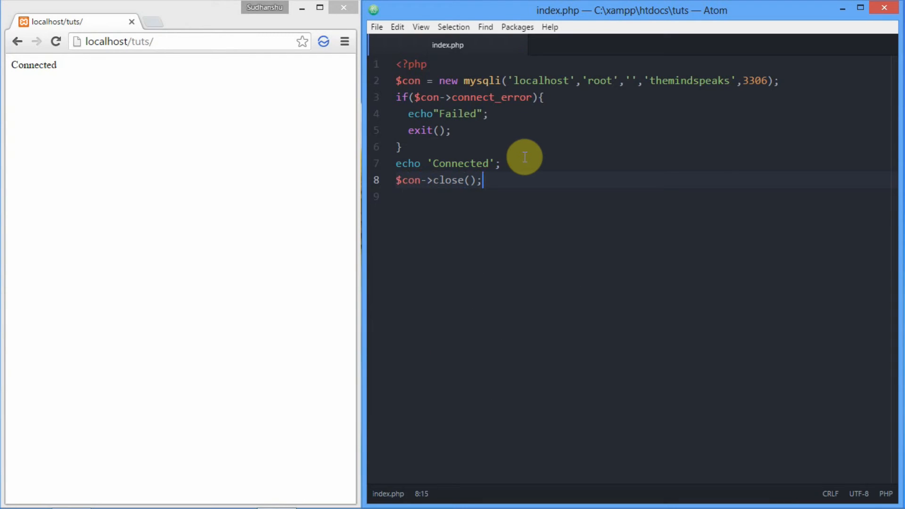
click(55, 40)
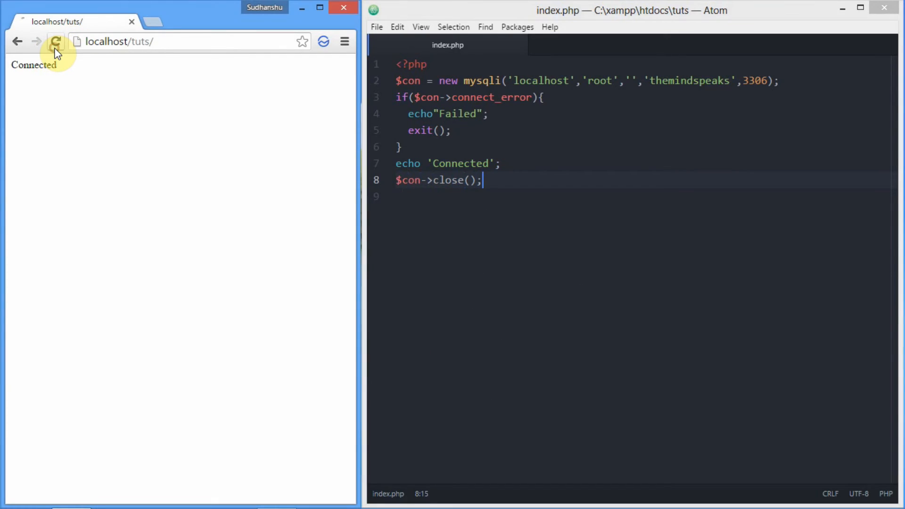